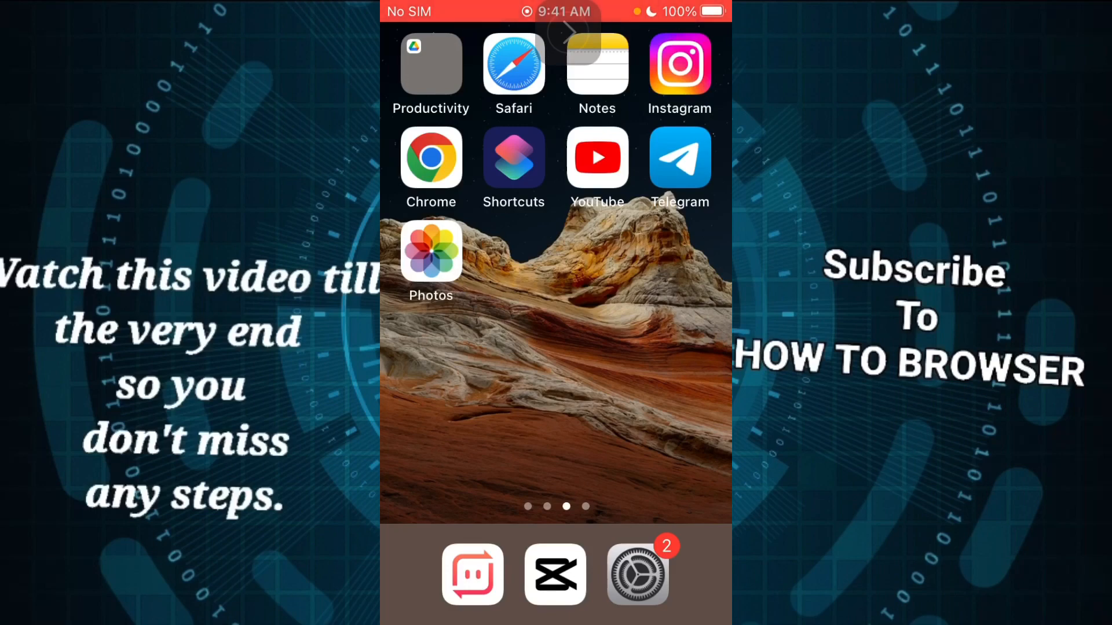
# Open Settings and go to the Display & Brightness page
pyautogui.click(636, 575)
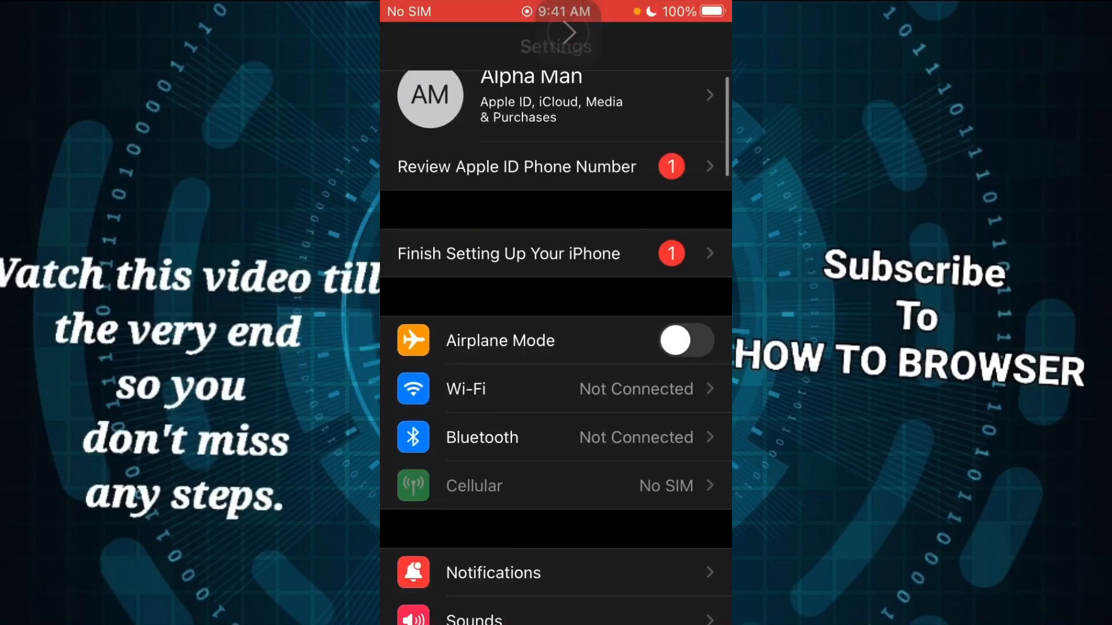
pyautogui.scroll(-3)
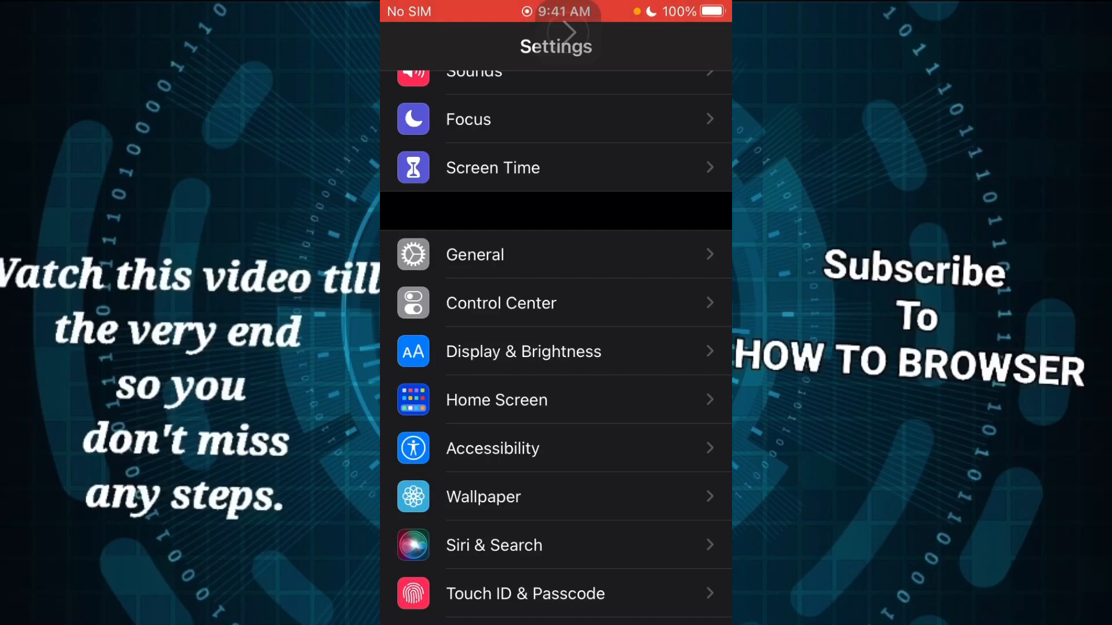
pyautogui.click(523, 351)
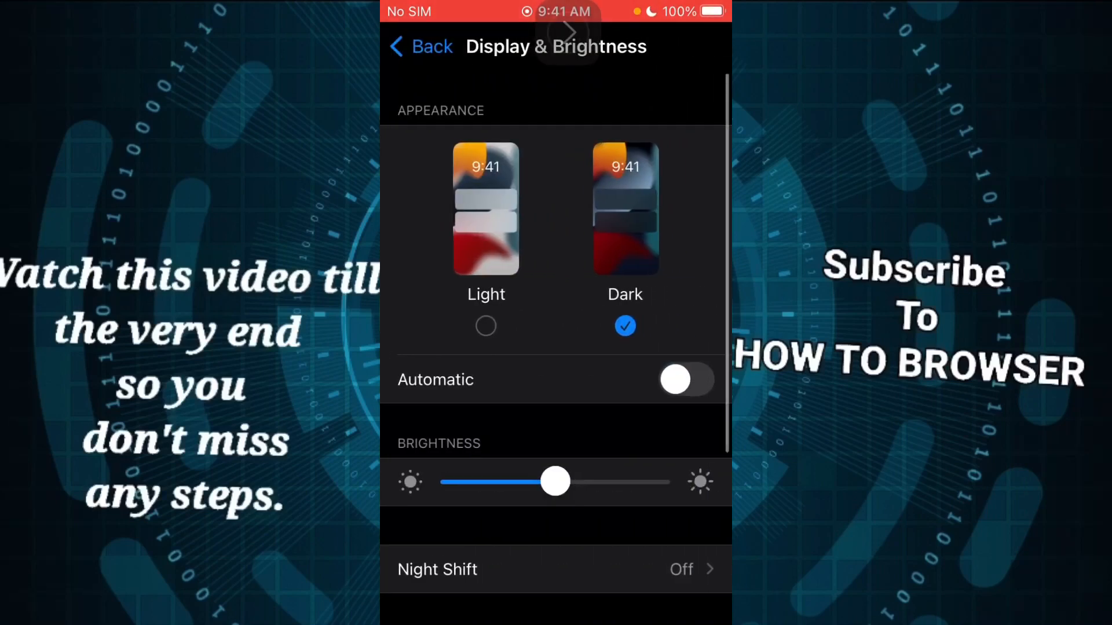
# Drag the Text Size slider fully right to the largest standard size, then go back
pyautogui.scroll(-3)
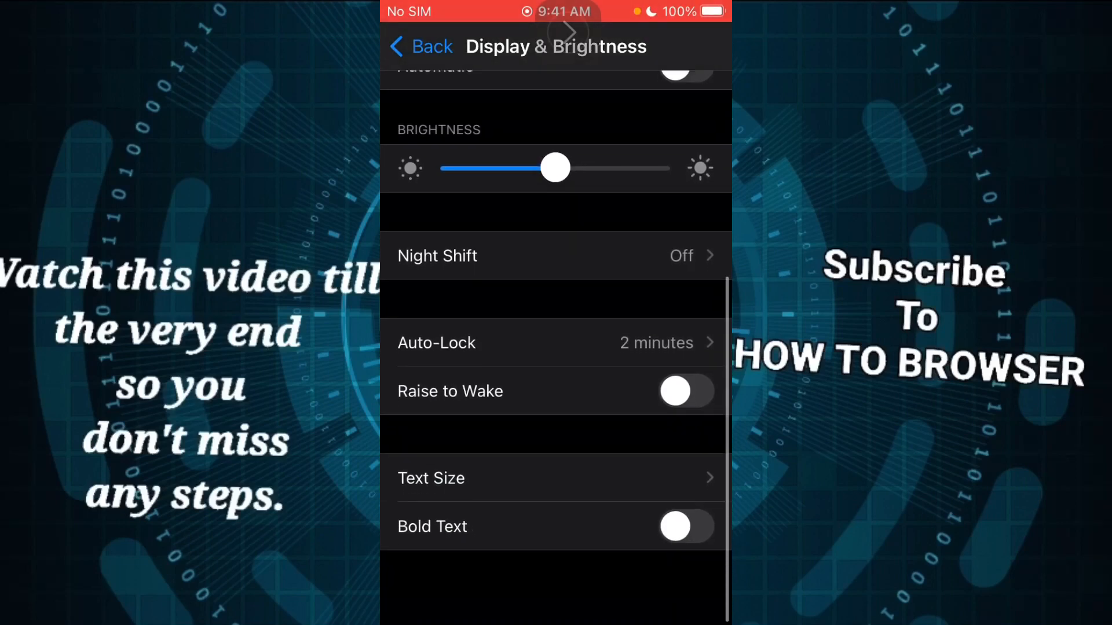
pyautogui.scroll(-3)
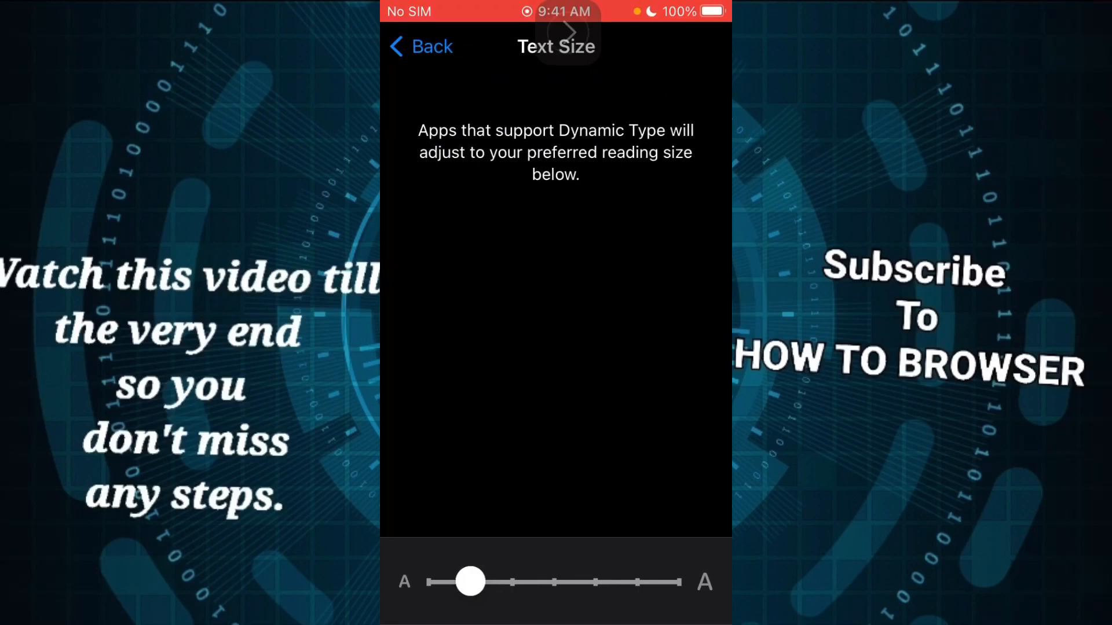
pyautogui.moveTo(470, 582); pyautogui.dragTo(555, 581)
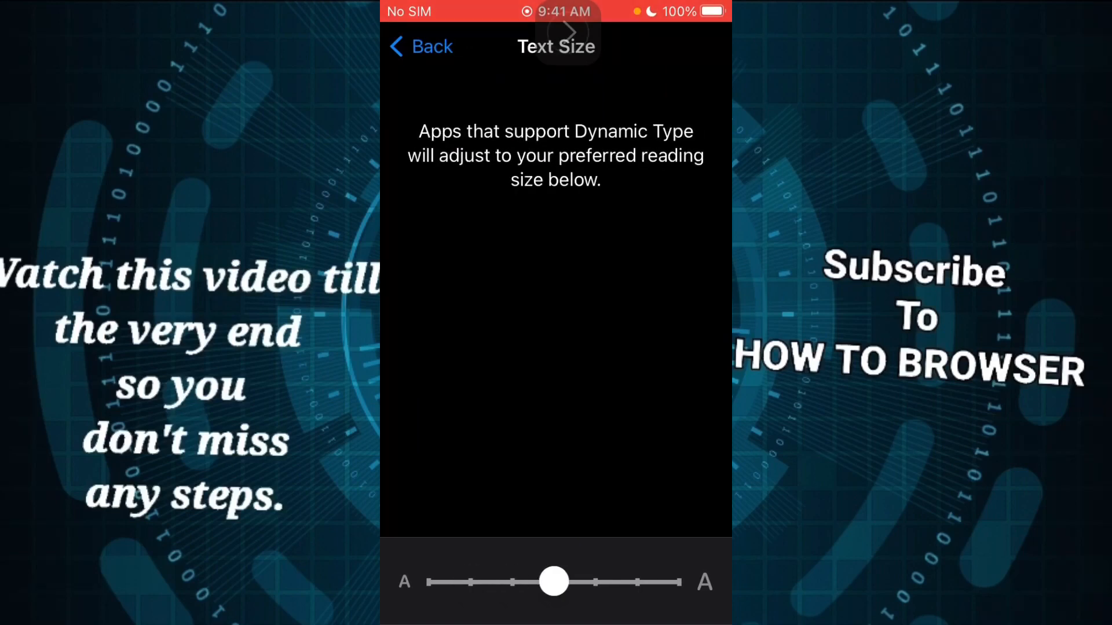
pyautogui.moveTo(555, 582); pyautogui.dragTo(670, 581)
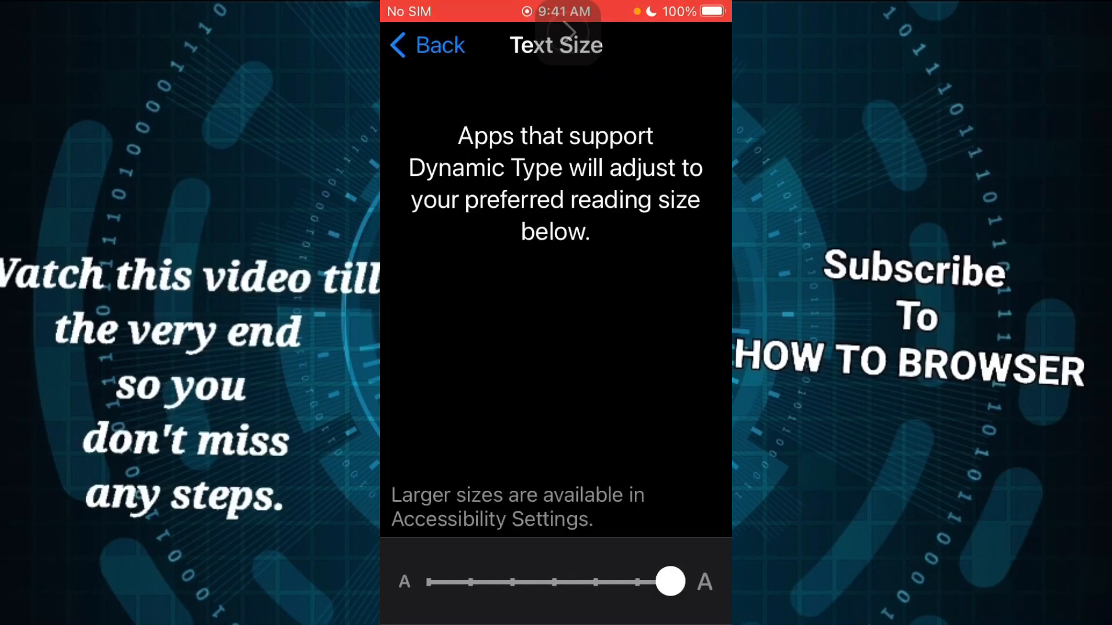
pyautogui.click(426, 45)
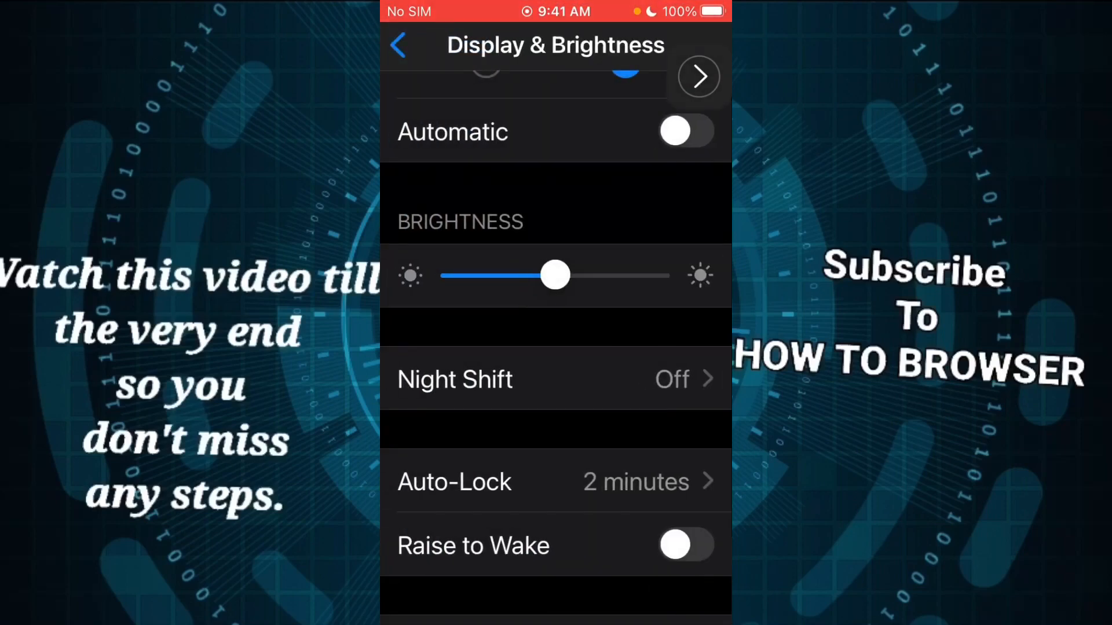
pyautogui.click(398, 44)
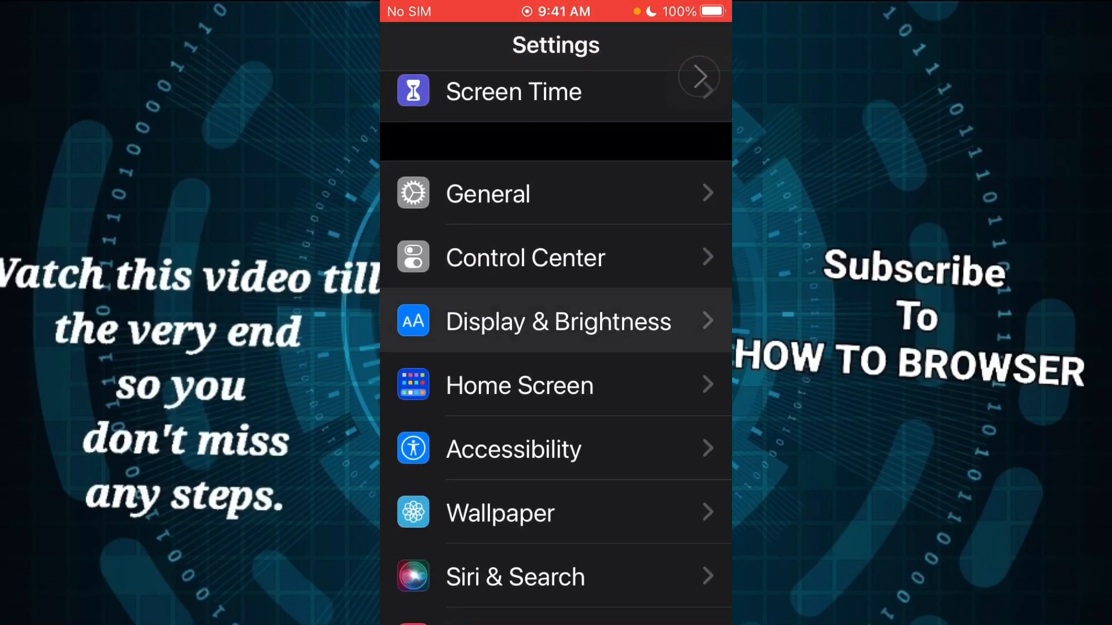
pyautogui.click(558, 322)
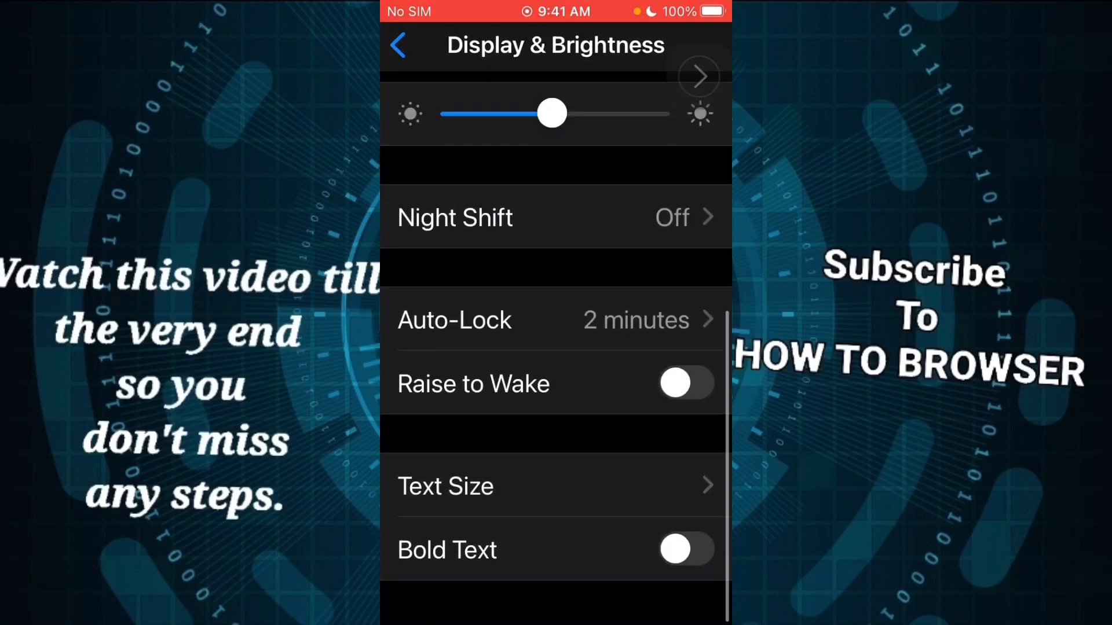